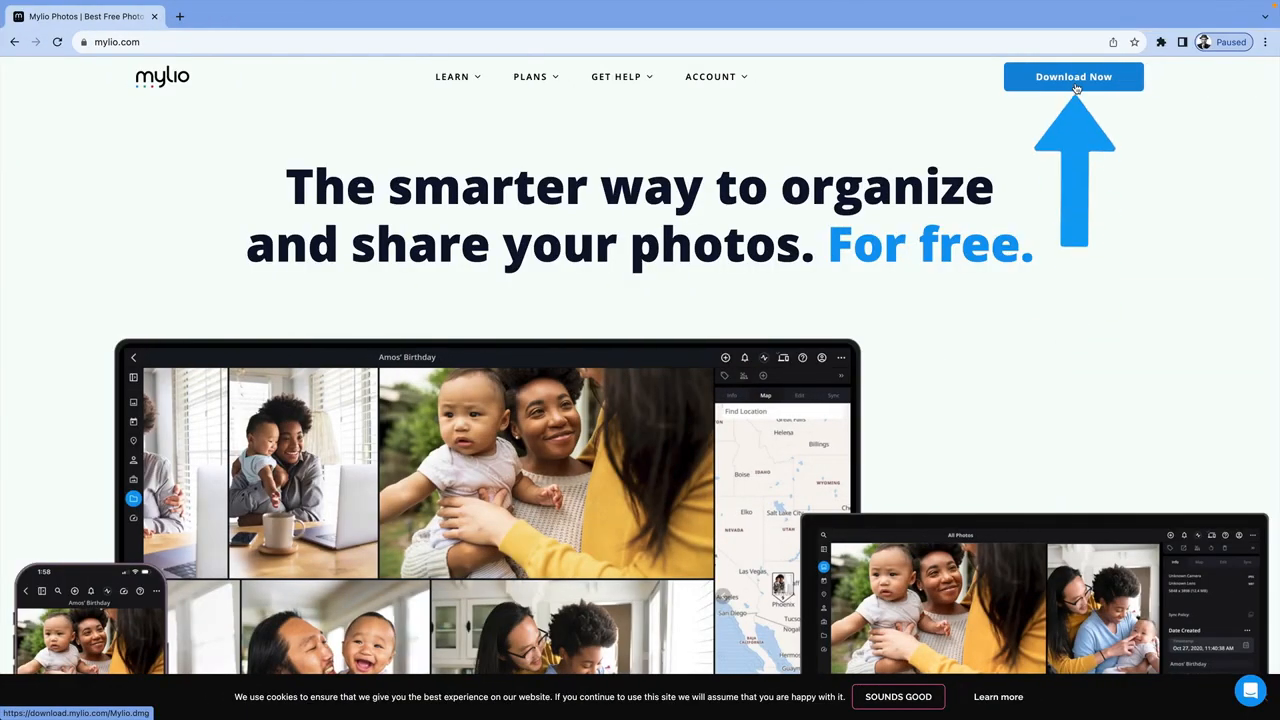
Download the Mylio Photos installer from mylio.com, declining the free guides offer and the downloads tip.
click(1072, 76)
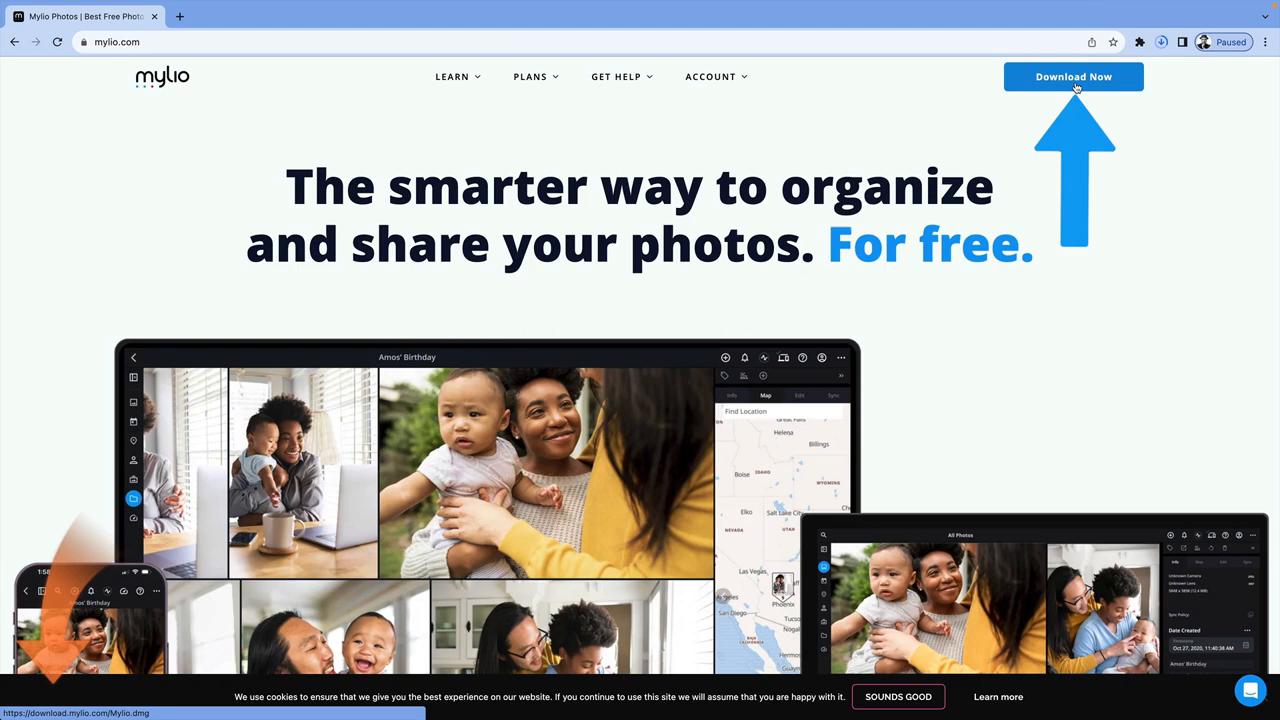
click(1072, 76)
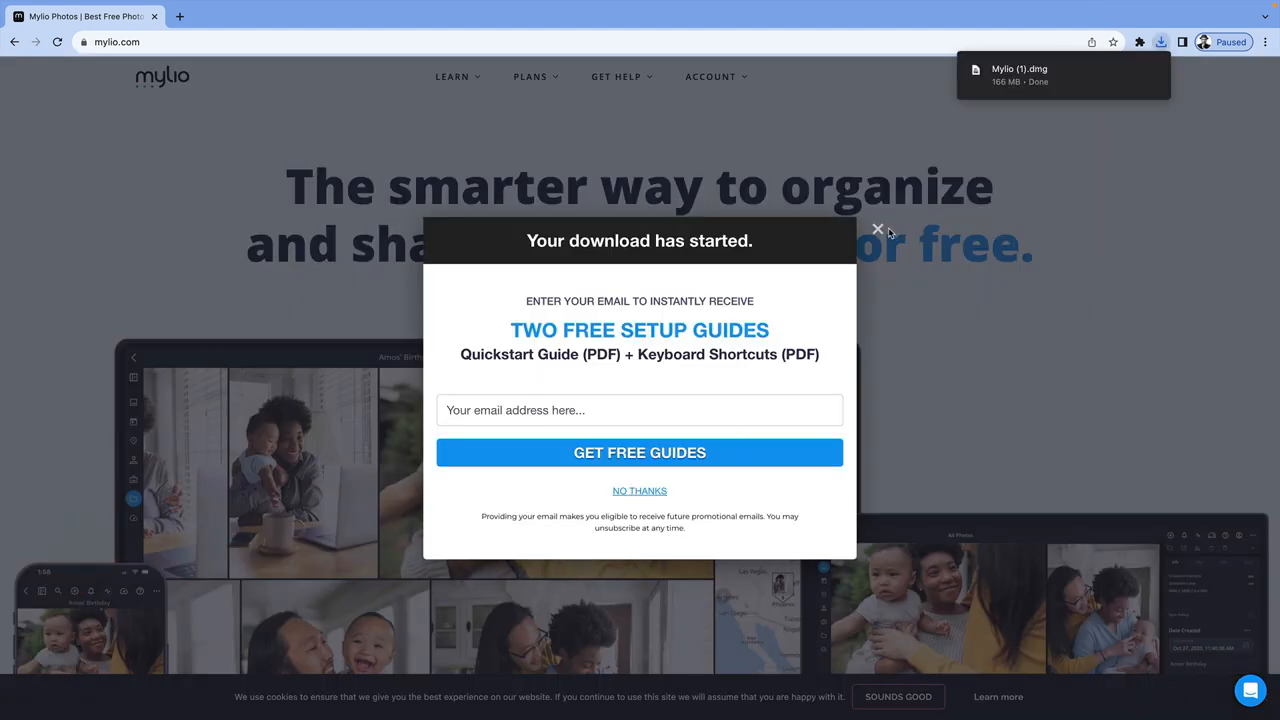
click(878, 228)
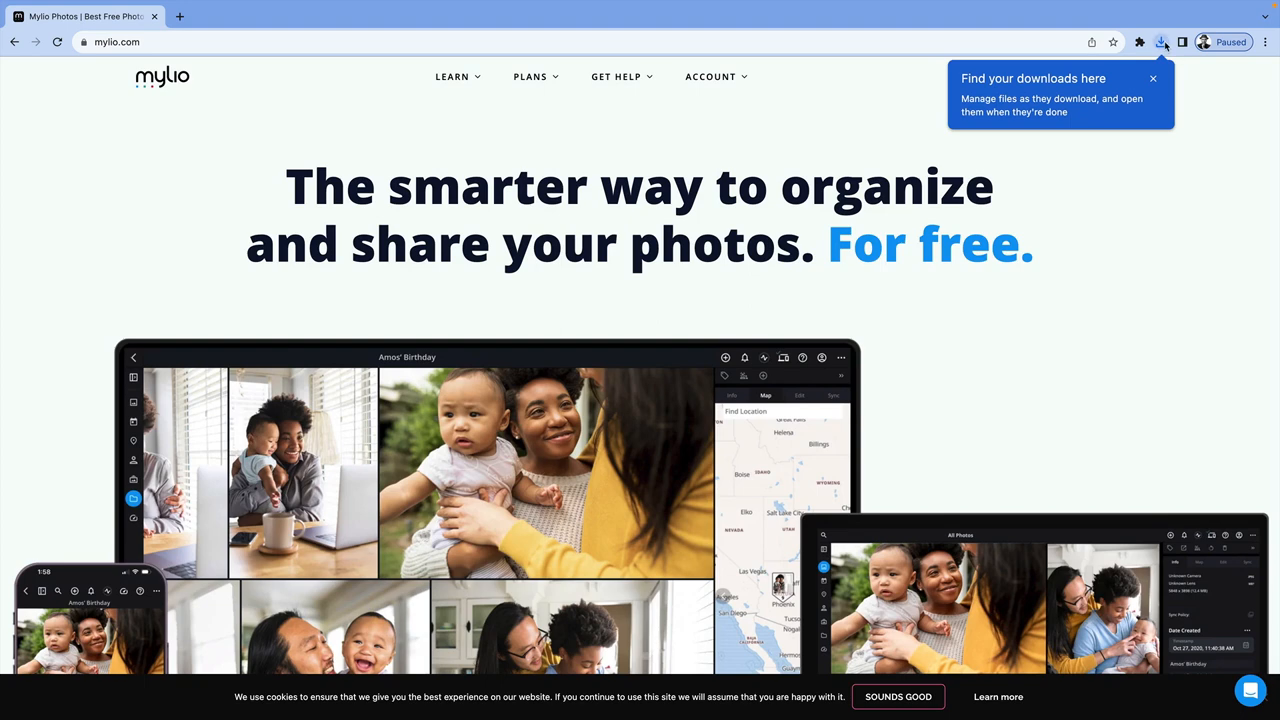
click(1162, 42)
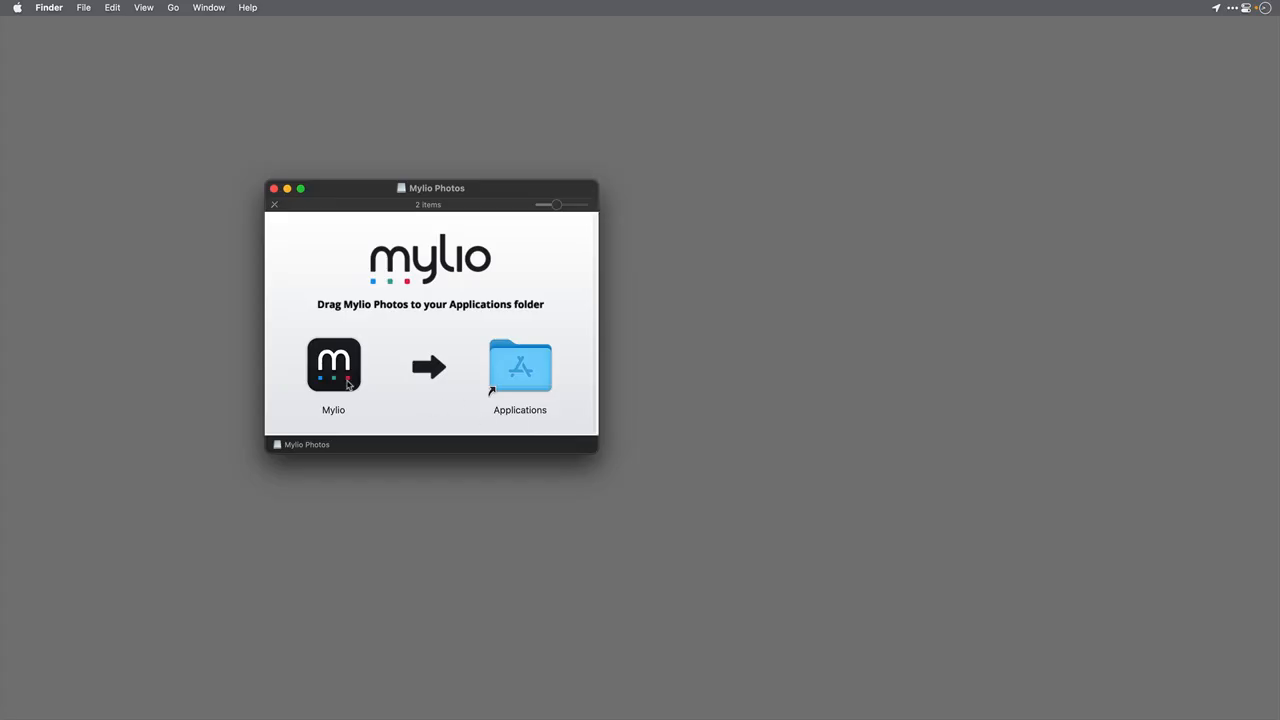
mouse_move(340, 382)
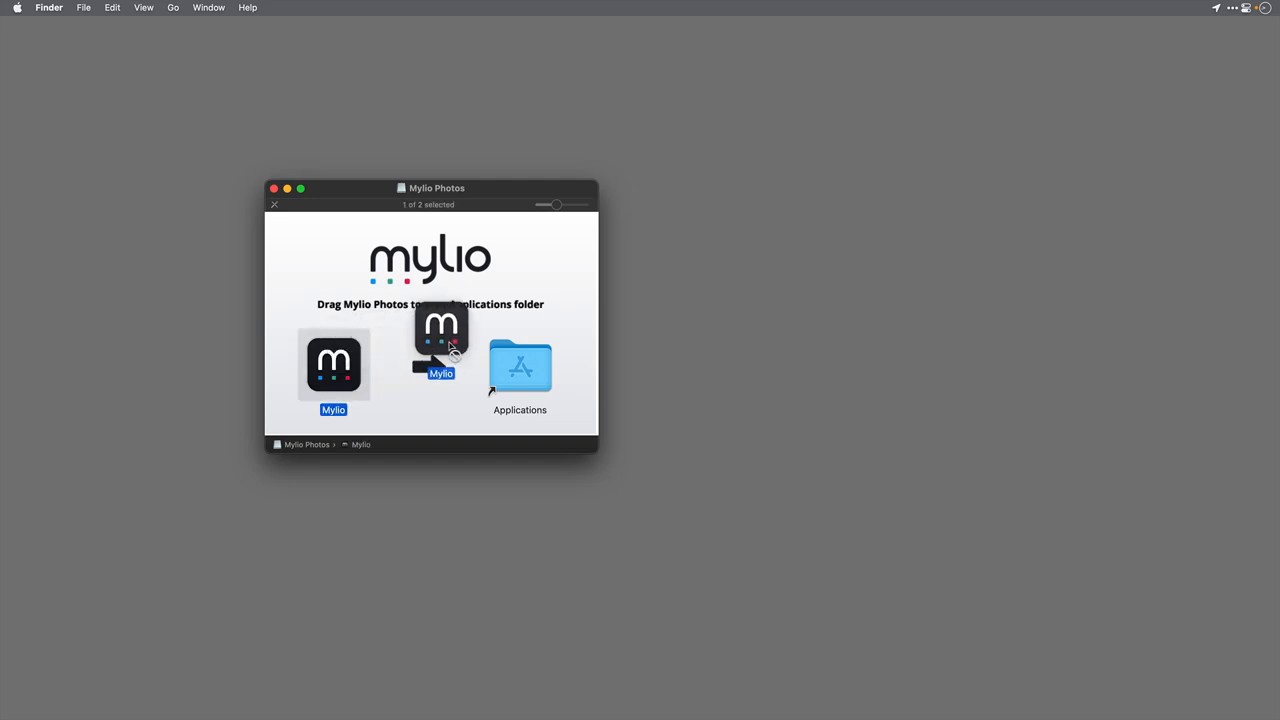
Copy Mylio from the disk image into the Applications folder.
drag(440, 330, 524, 376)
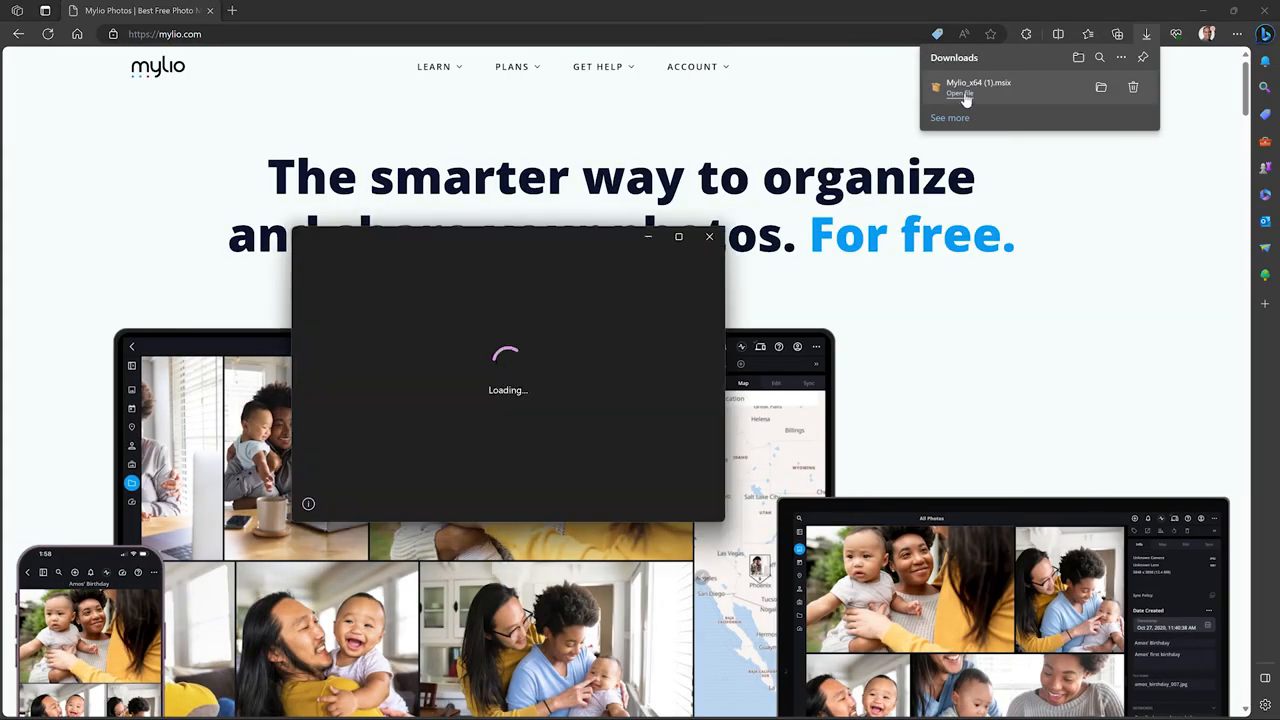
Run the downloaded Mylio installer and update Mylio Photos 24.0.0.7679 with Launch when ready checked.
click(958, 94)
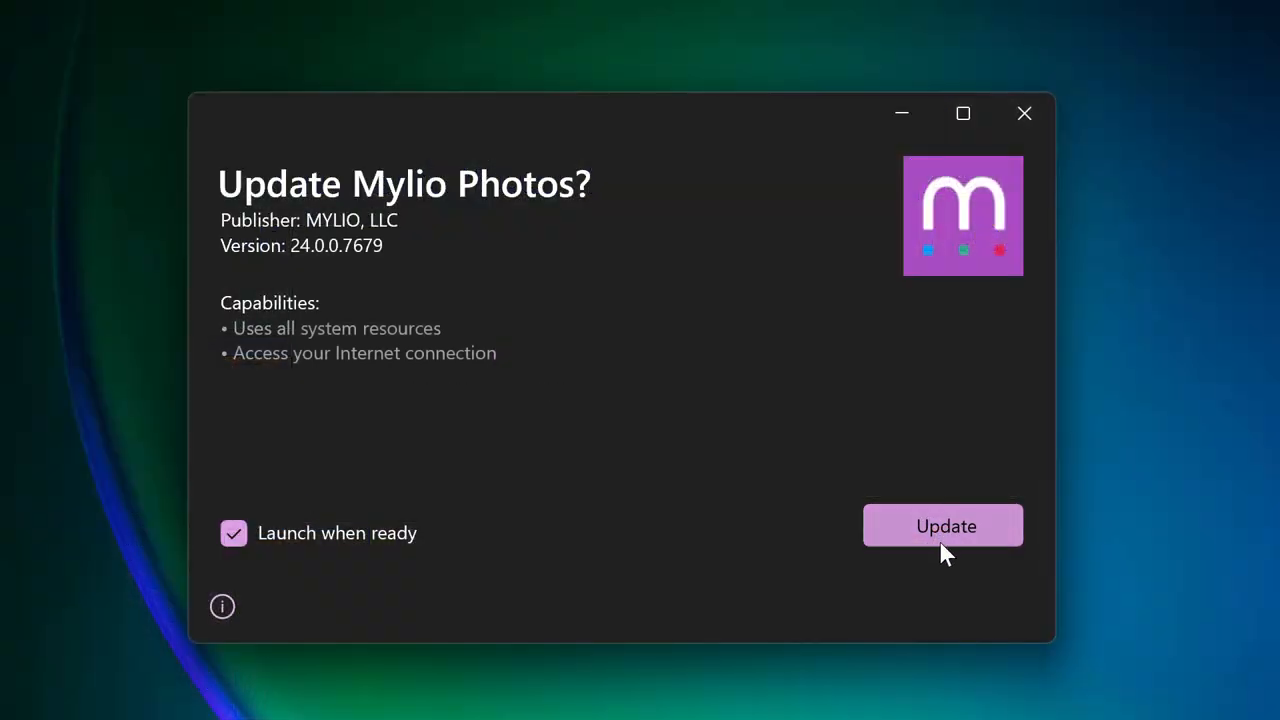
click(940, 524)
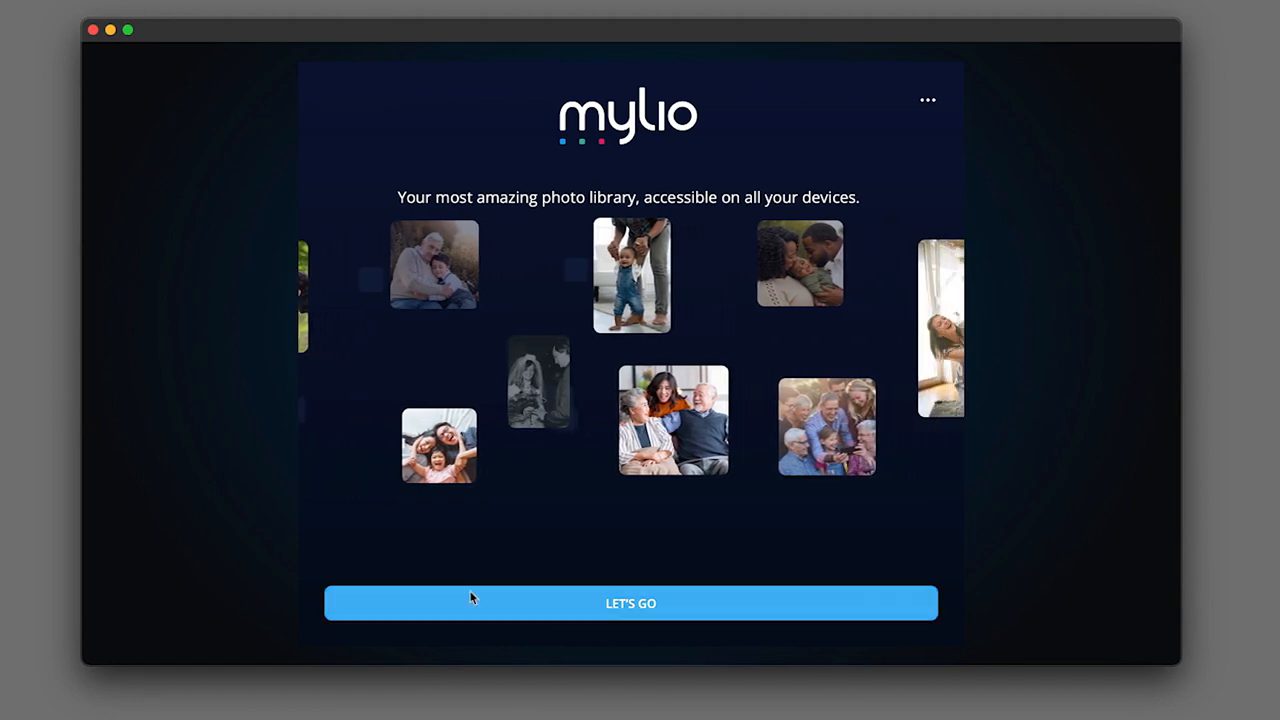
Start setup, sign in with the email address and confirm with the pasted emailed verification code.
click(630, 602)
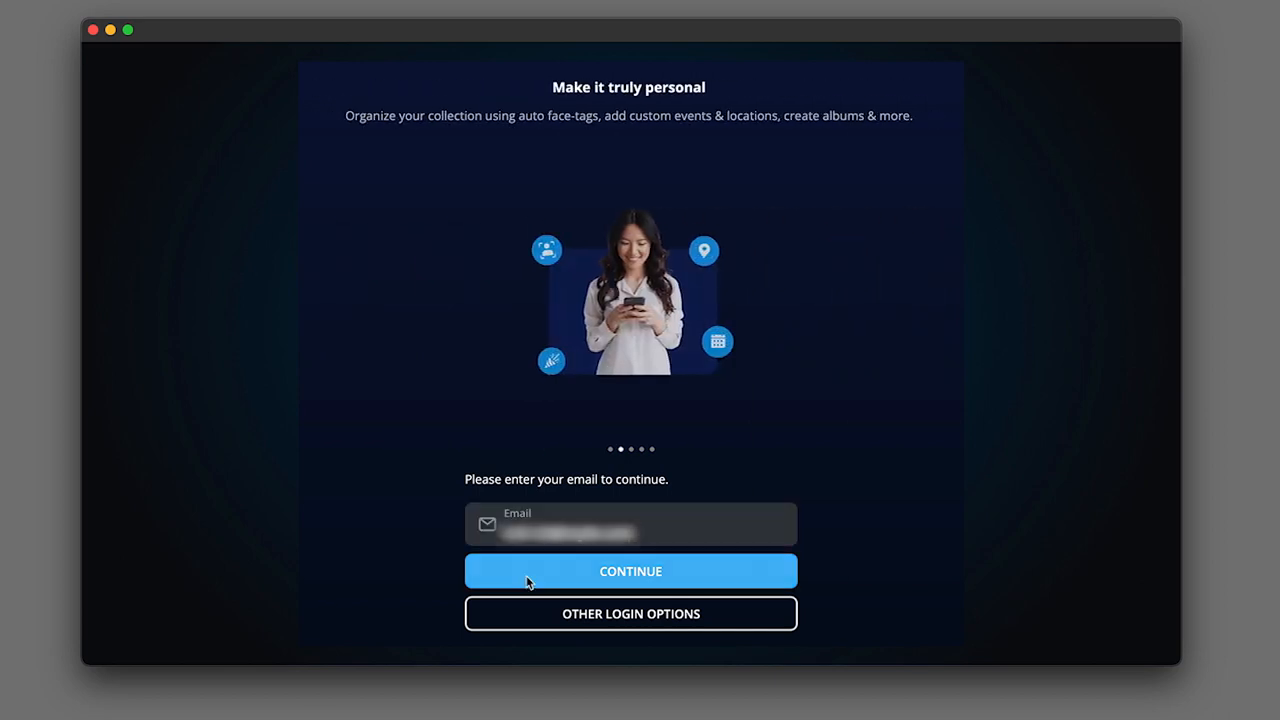
click(630, 572)
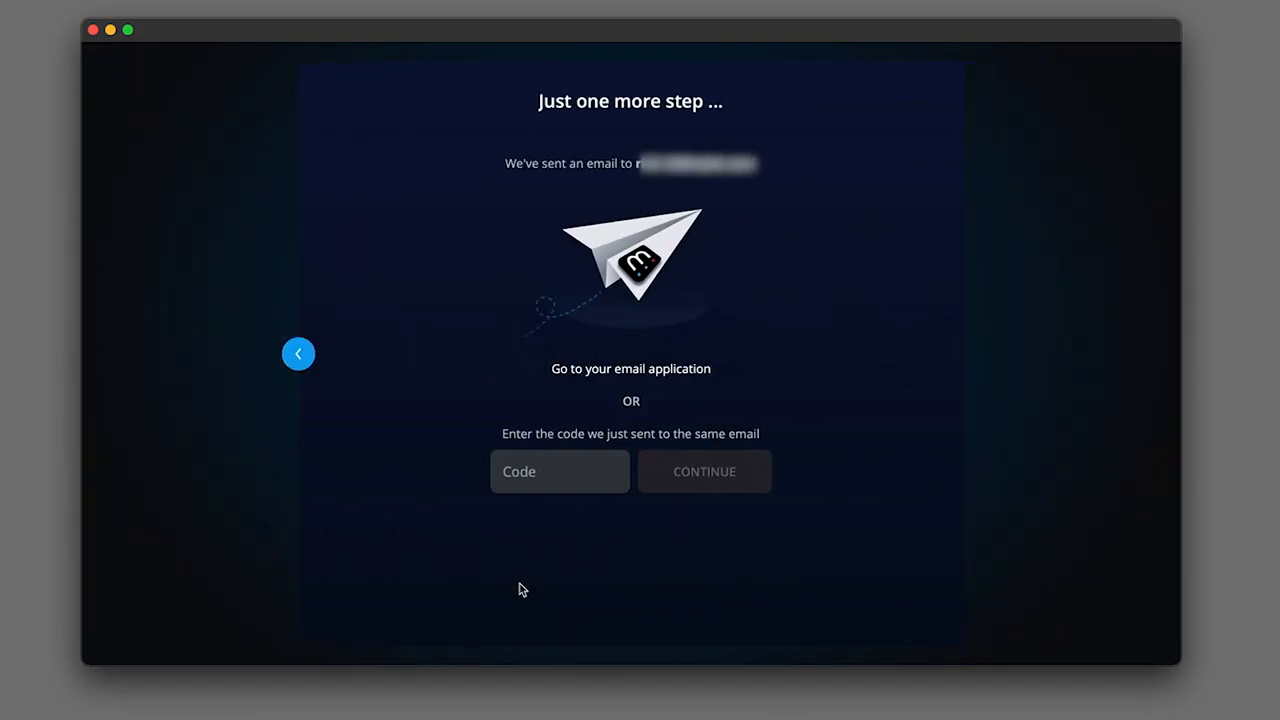
right_click(660, 324)
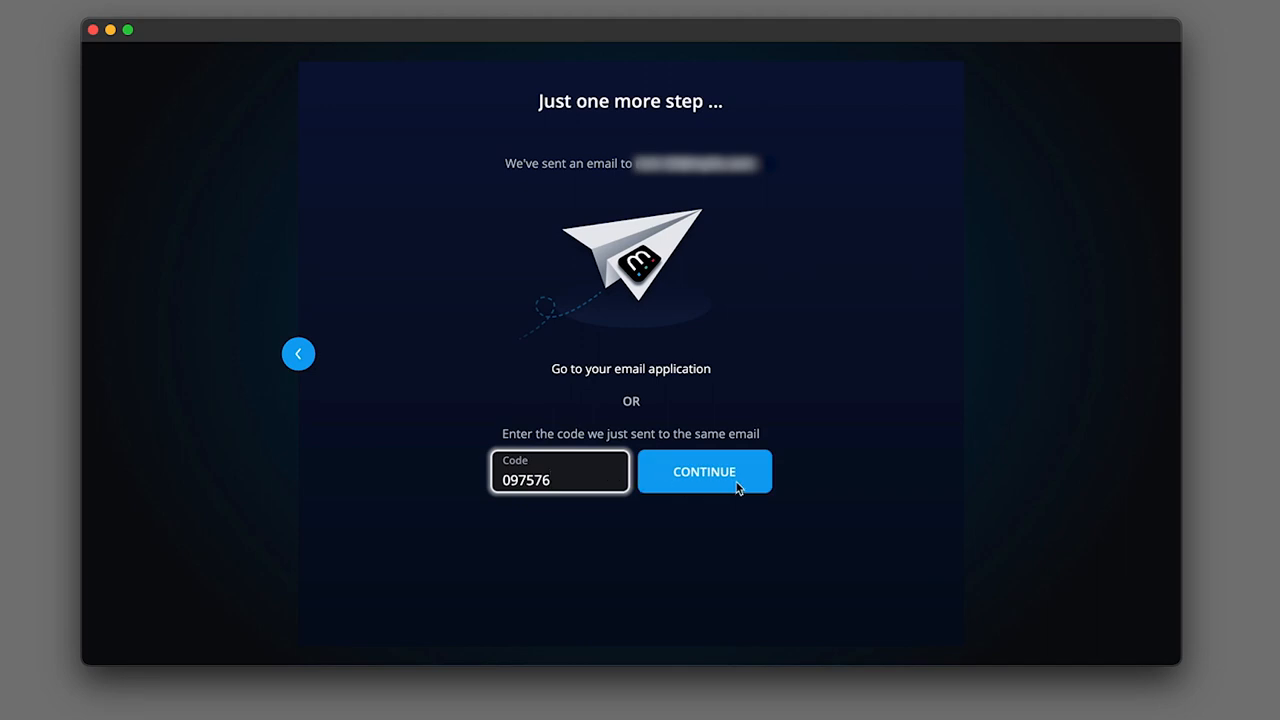
click(704, 472)
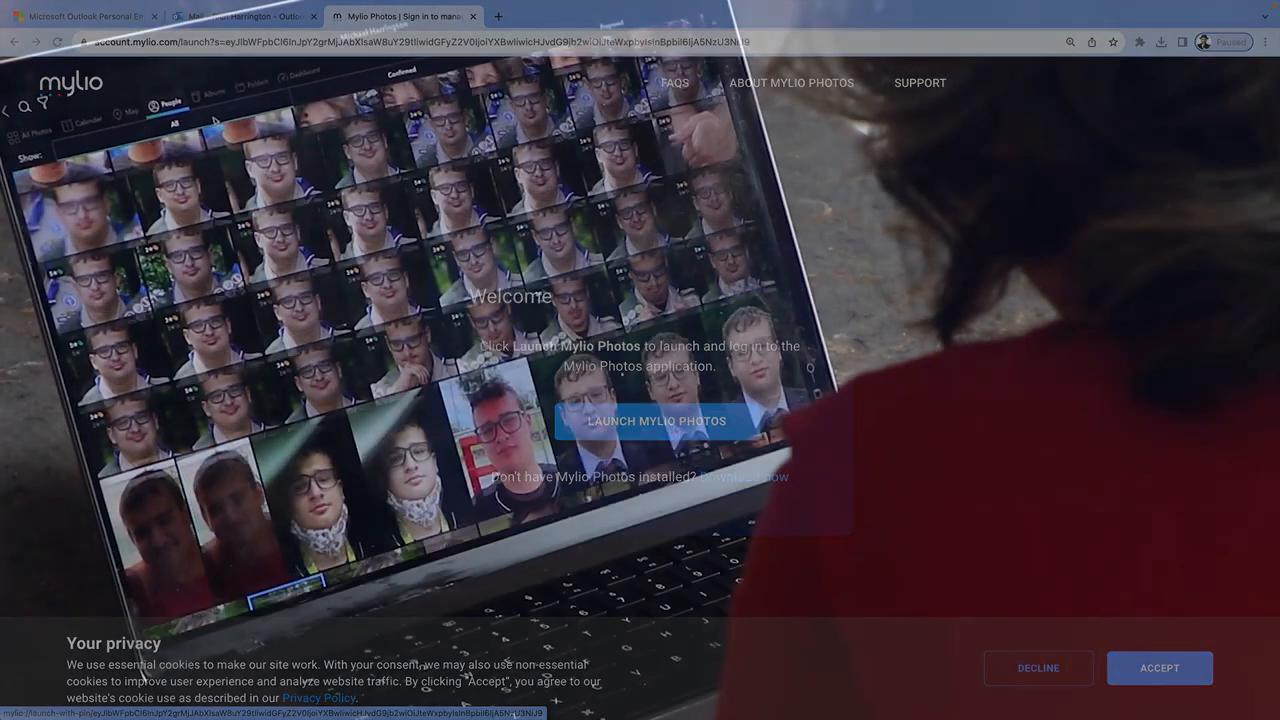
click(656, 420)
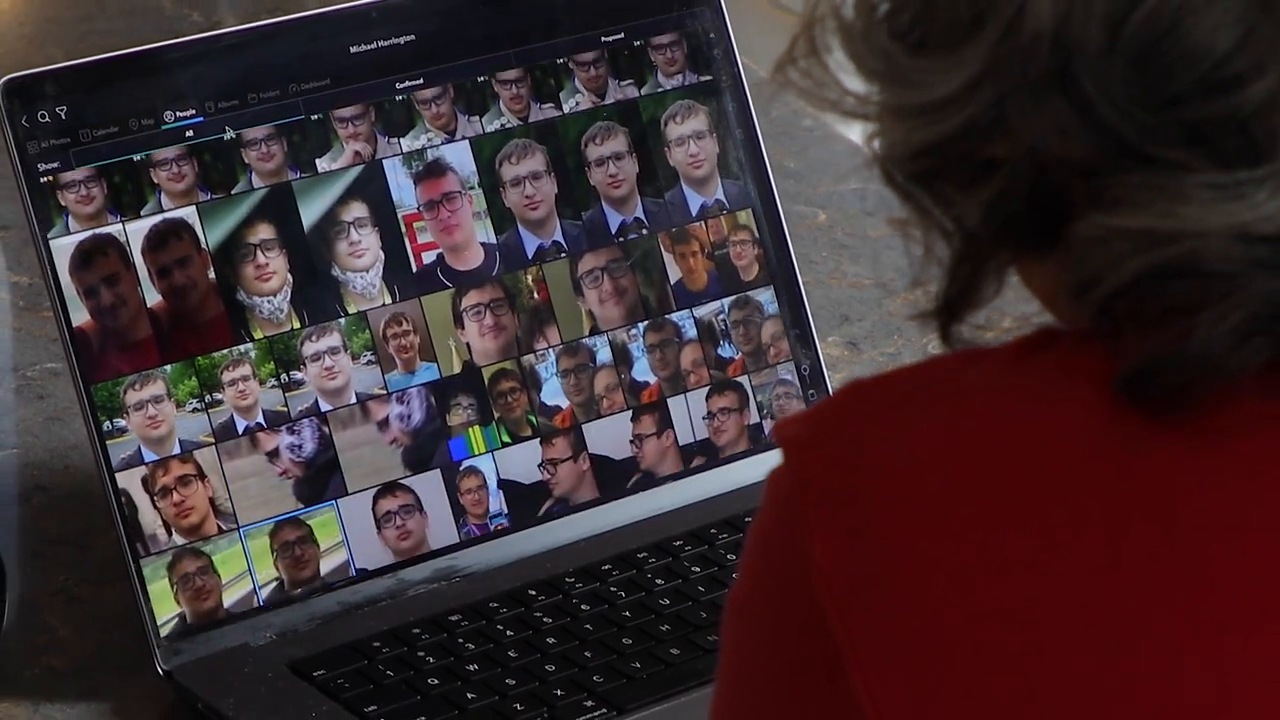
scroll(down, 3)
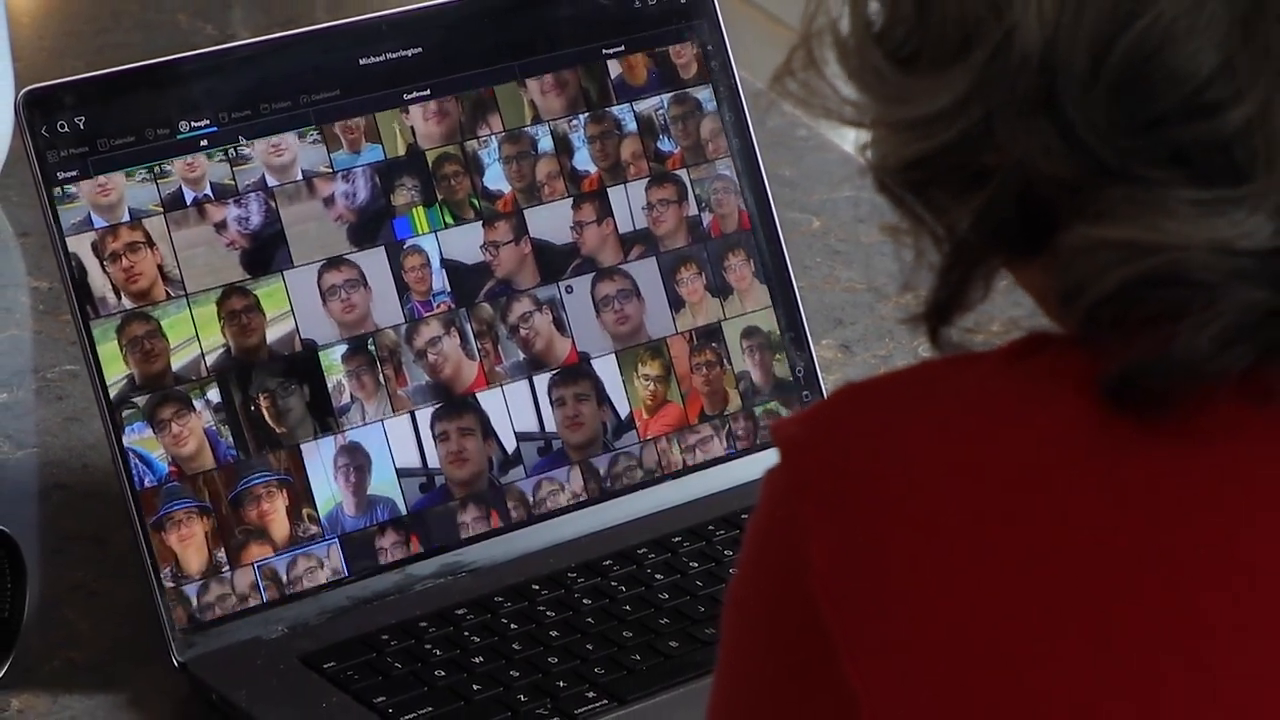
scroll(down, 3)
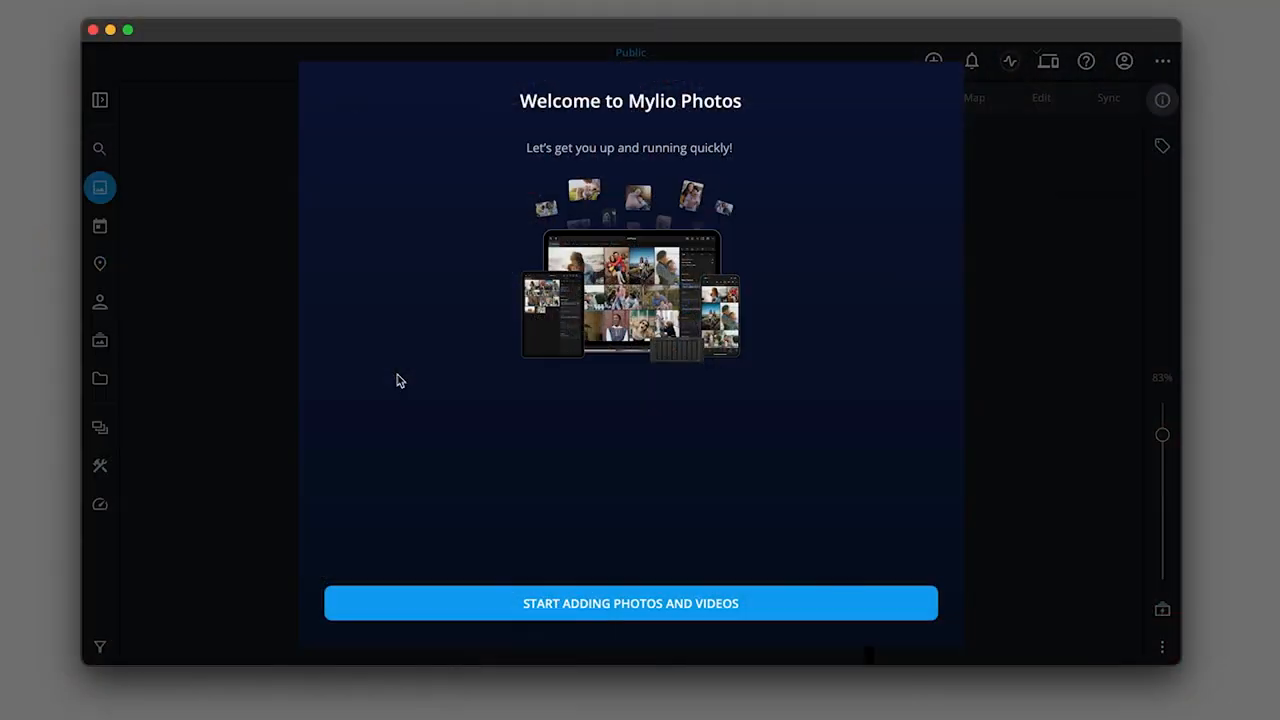
mouse_move(600, 600)
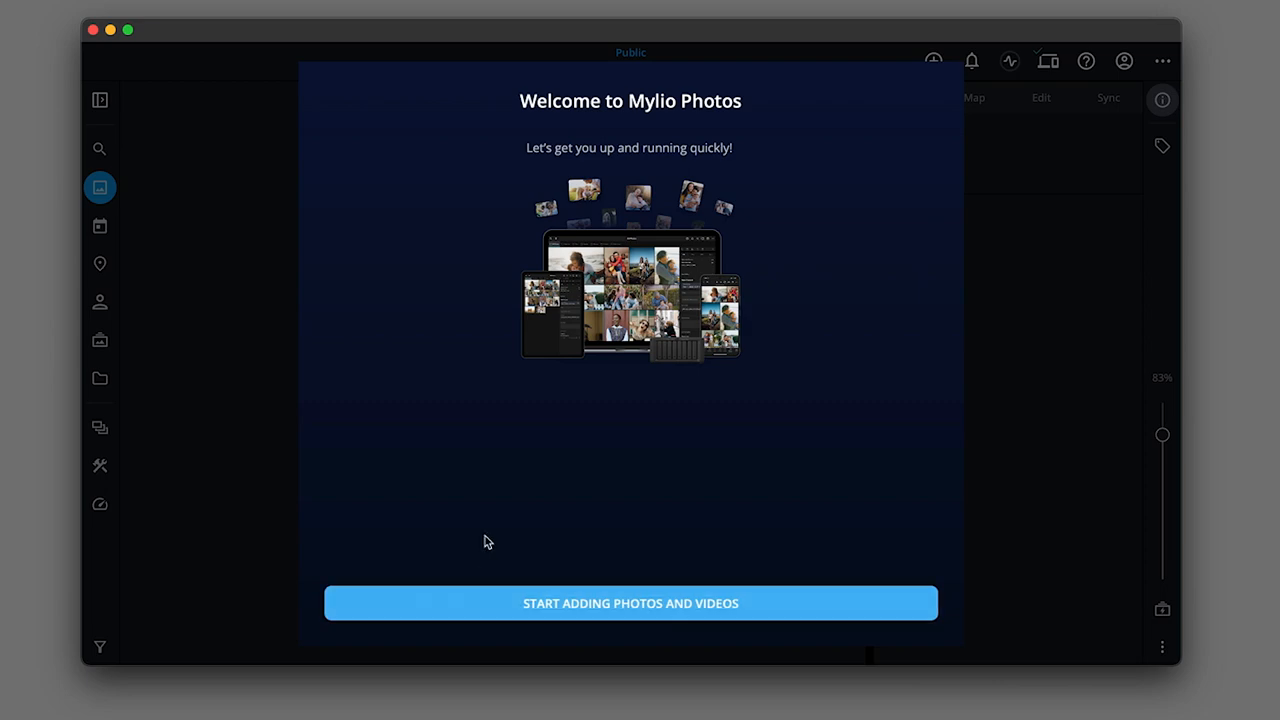
Start adding photos and videos to reach the empty All Photos library.
click(630, 602)
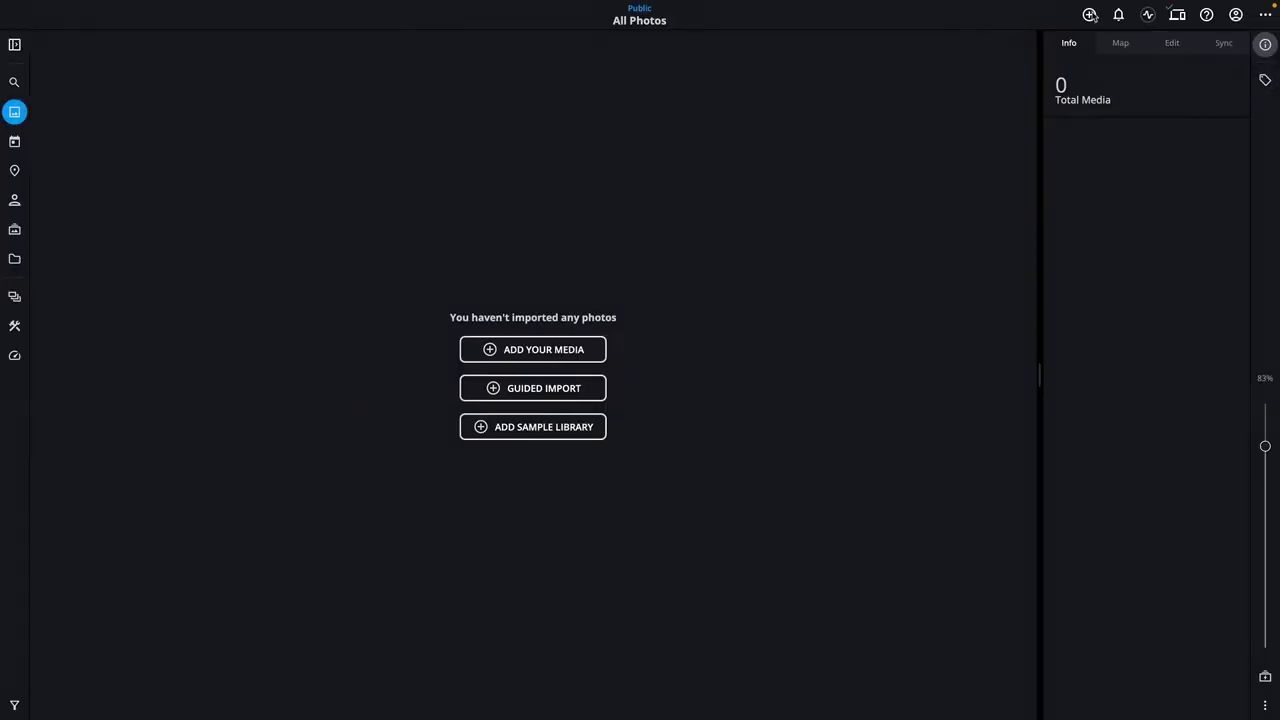